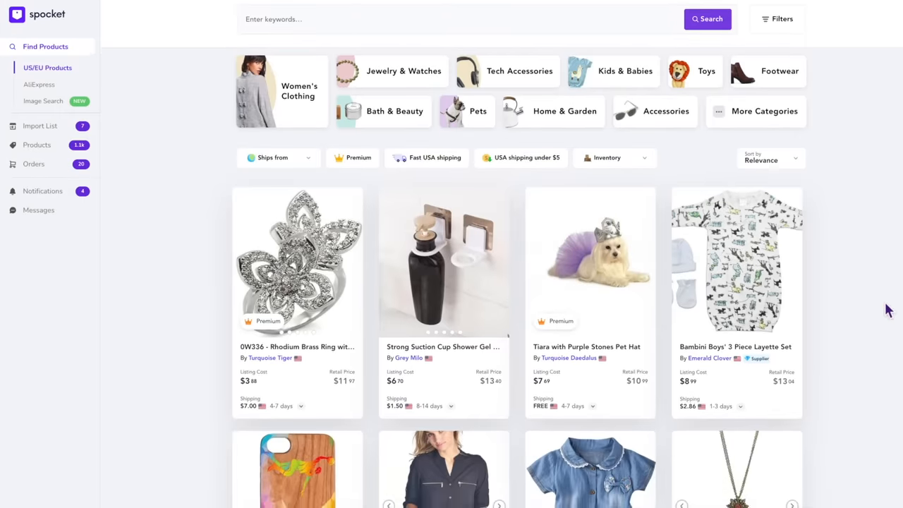
mouse_move(877, 339)
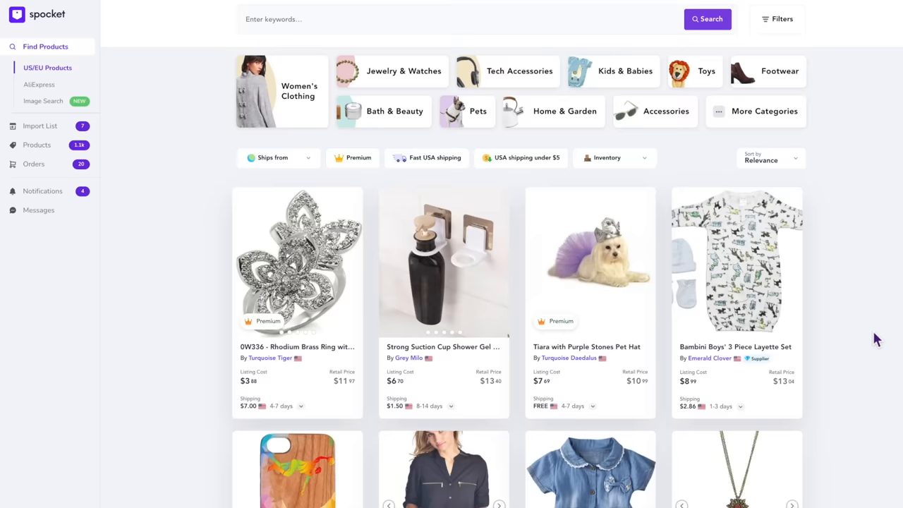
Scroll the US/EU product listings toward the Turquoise Daedalus supplier's pet products
scroll(down, 3)
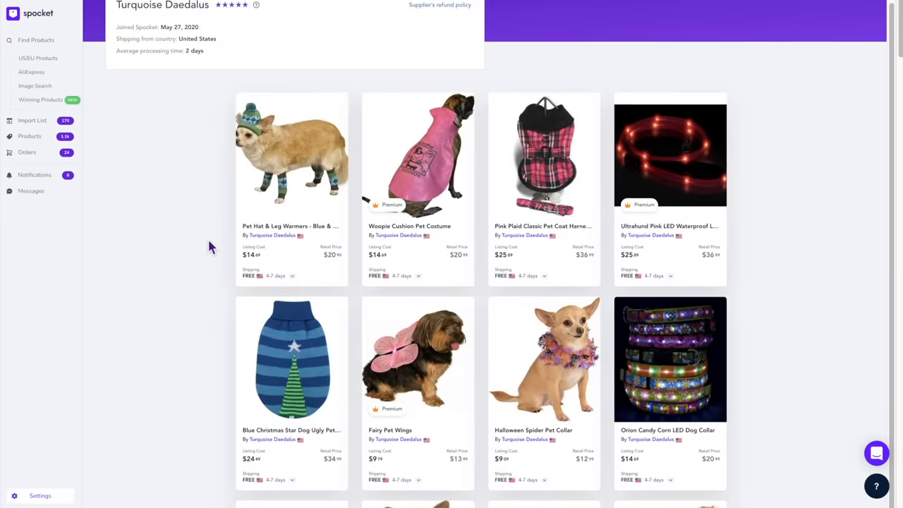
Browse the shipping-origin countries in the US/EU product Filters dialog, then close it
scroll(down, 3)
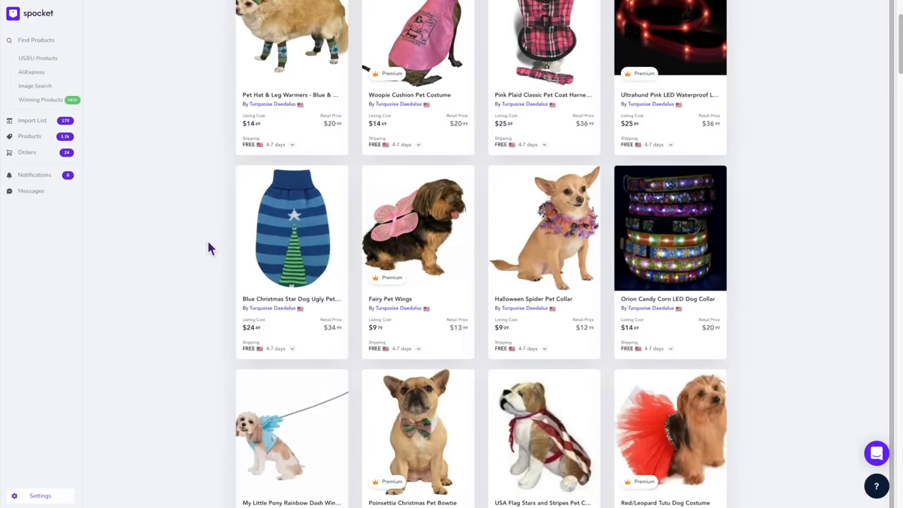
scroll(down, 3)
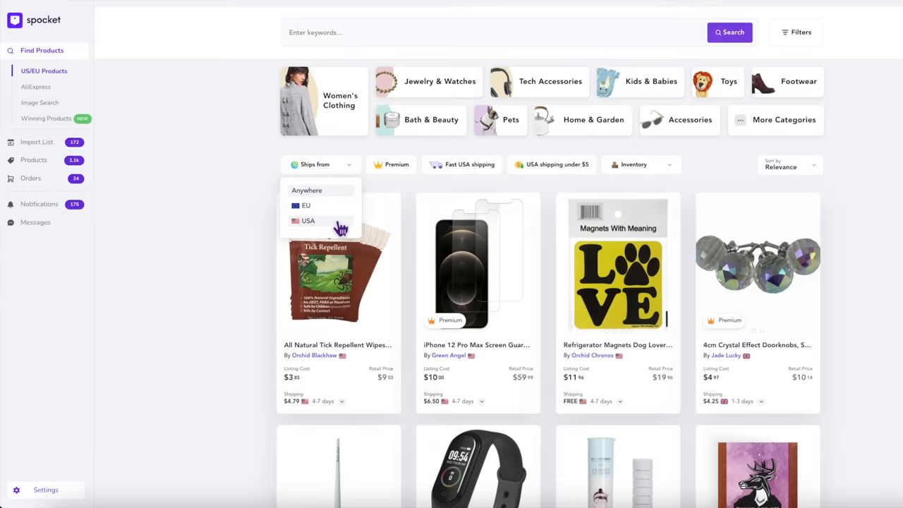
click(795, 31)
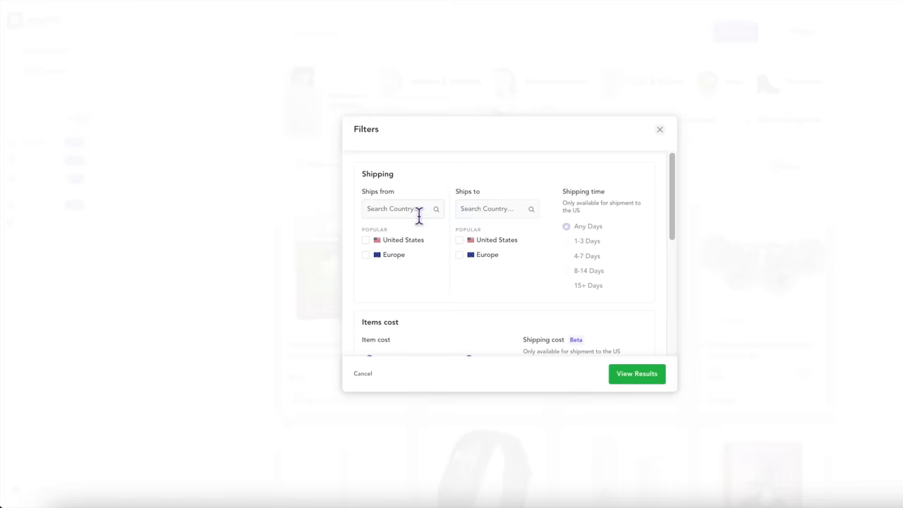
click(402, 208)
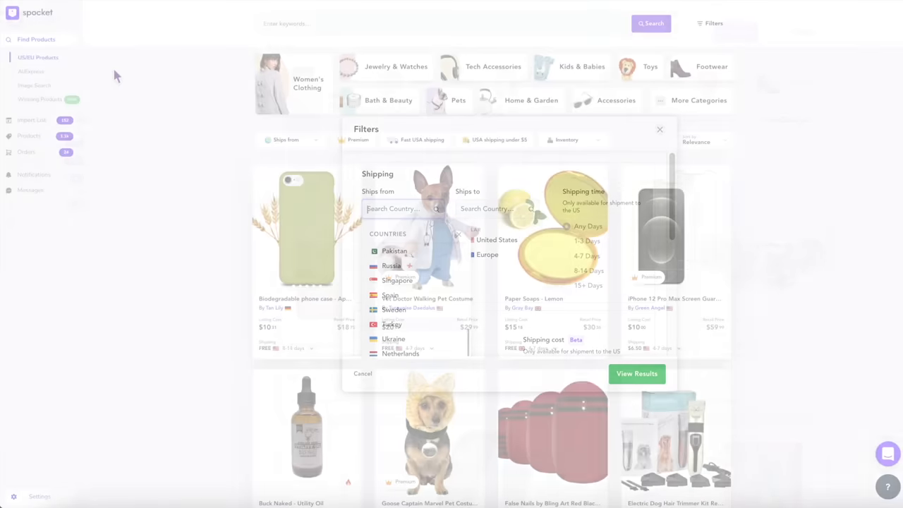
click(659, 129)
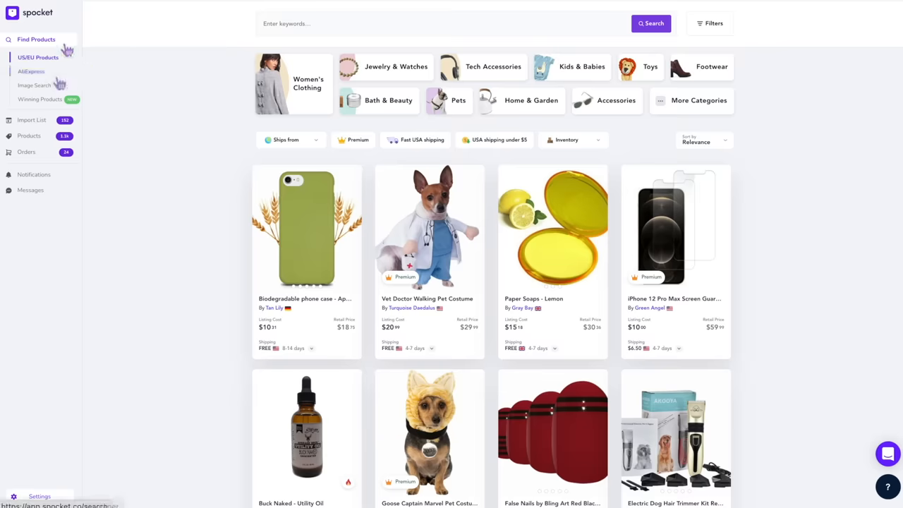
click(32, 71)
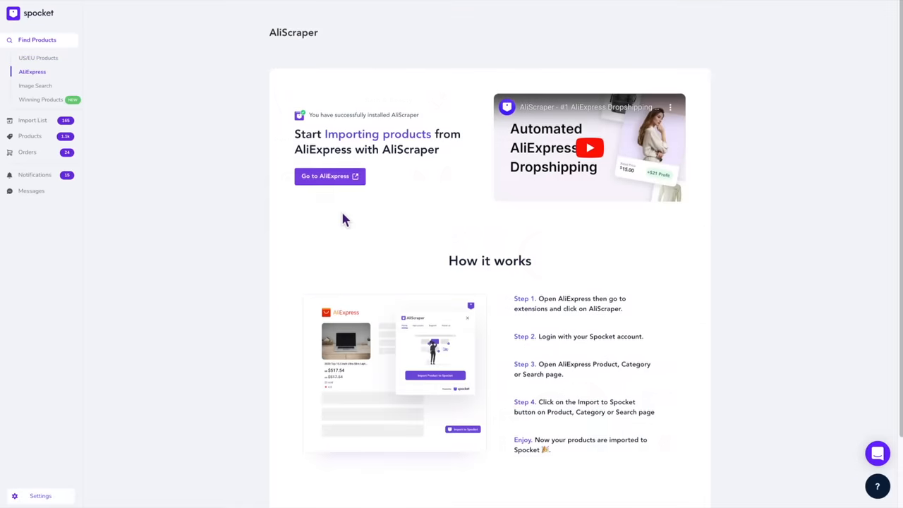
scroll(down, 3)
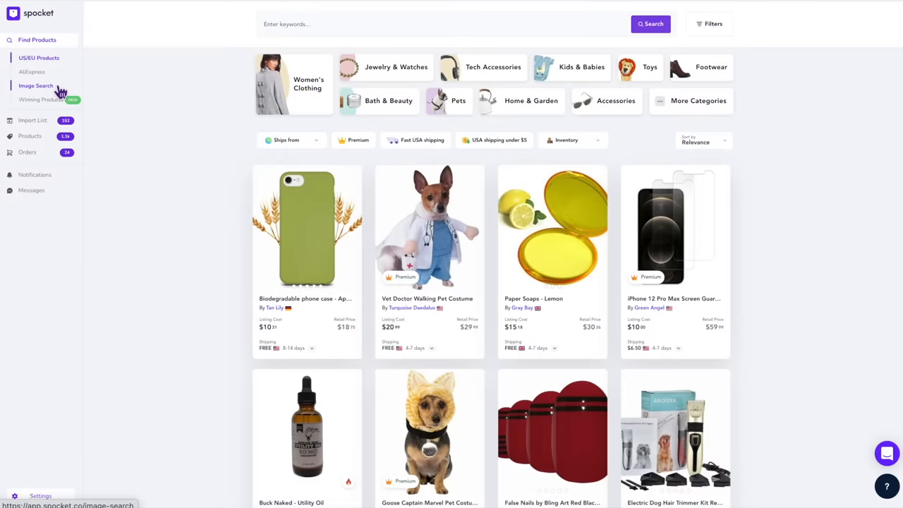
click(35, 85)
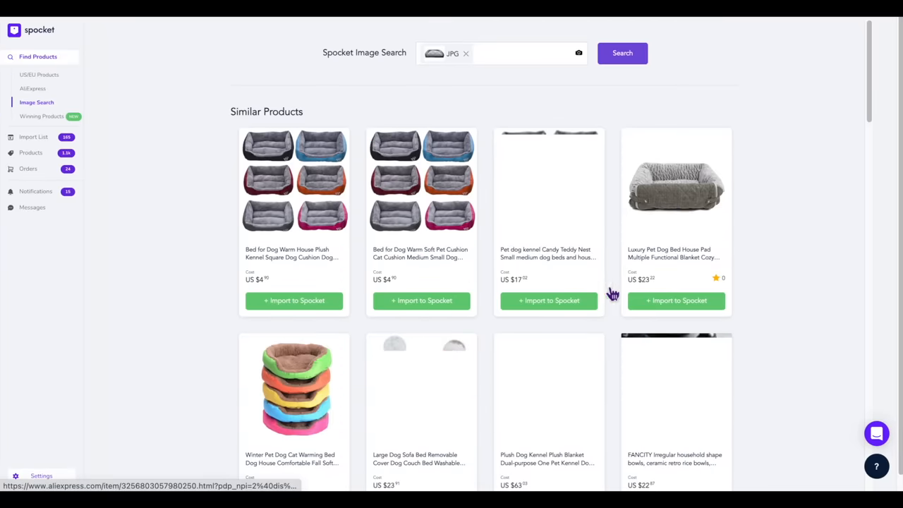
scroll(down, 3)
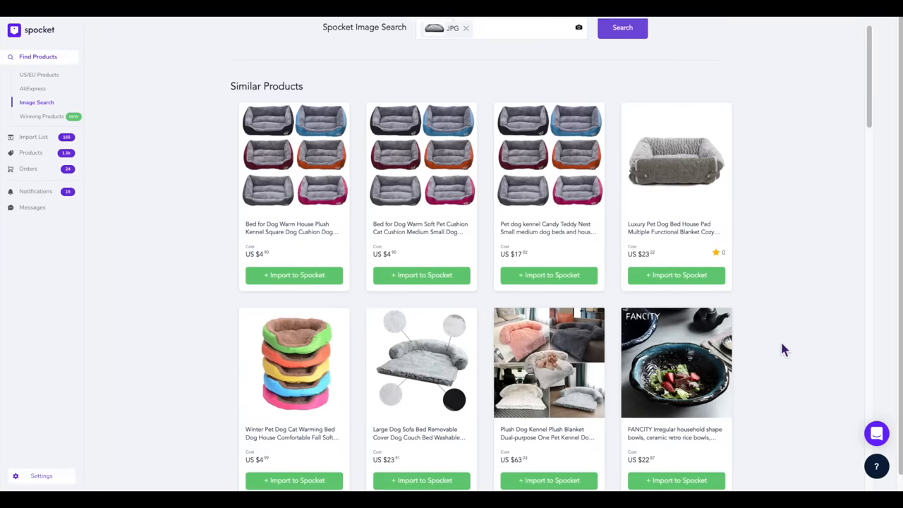
scroll(down, 3)
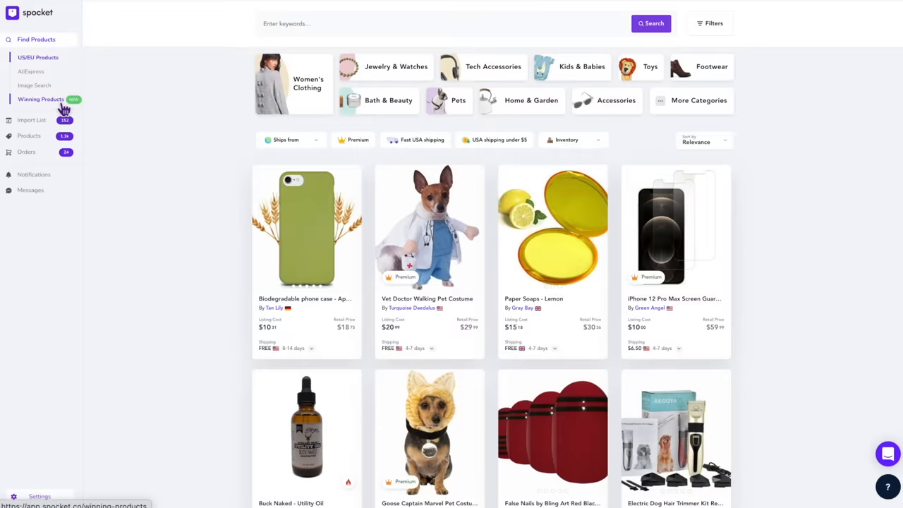
click(41, 98)
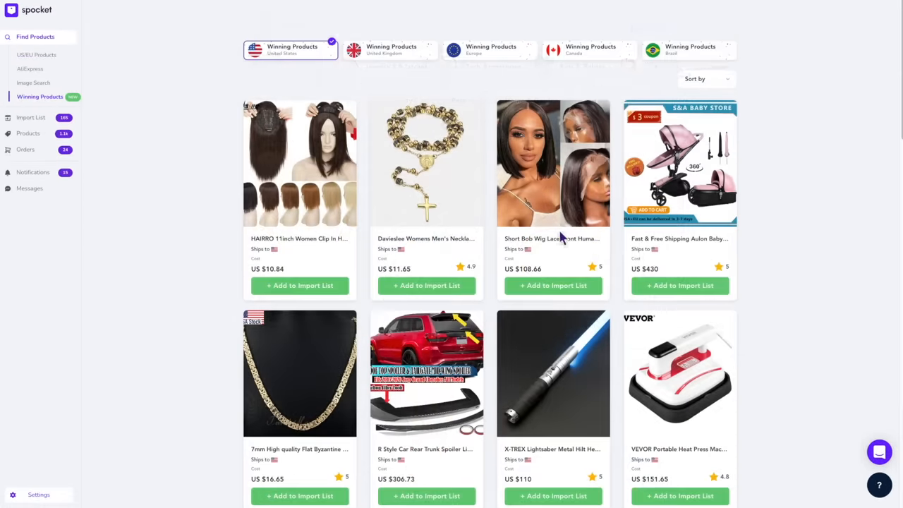
scroll(down, 3)
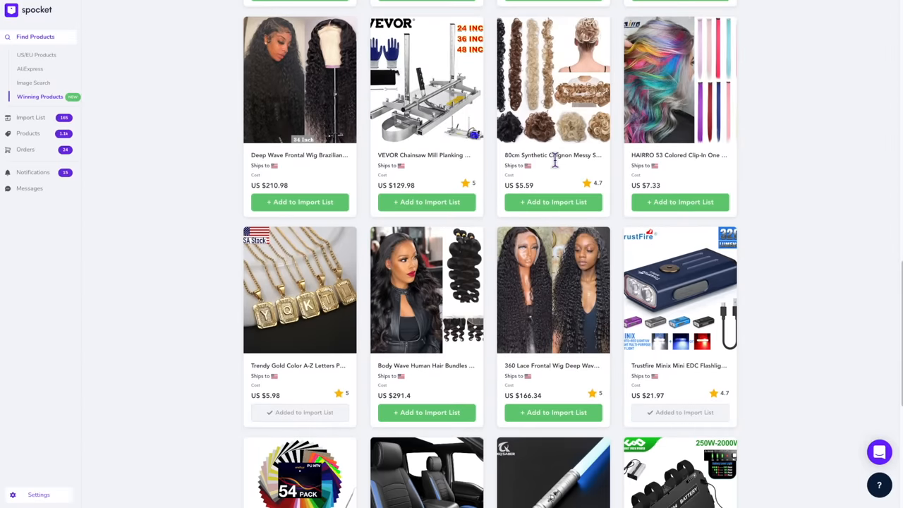
scroll(up, 3)
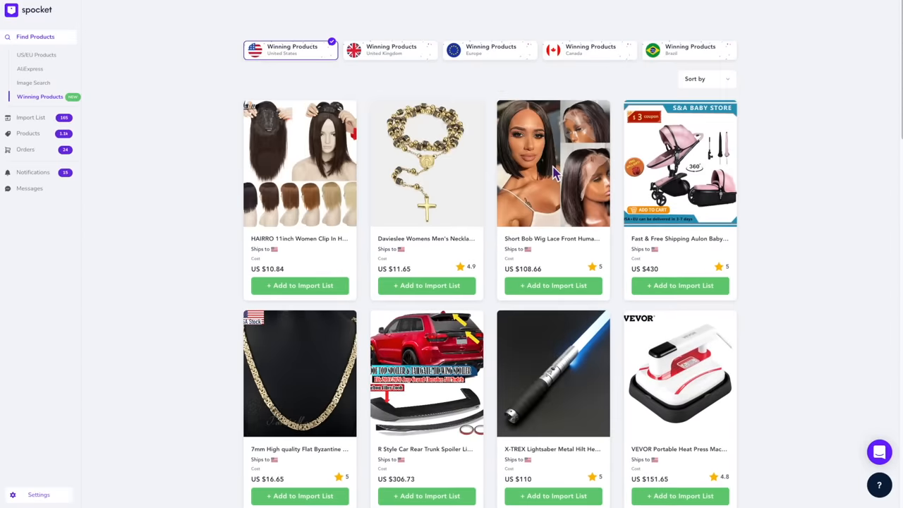
click(390, 49)
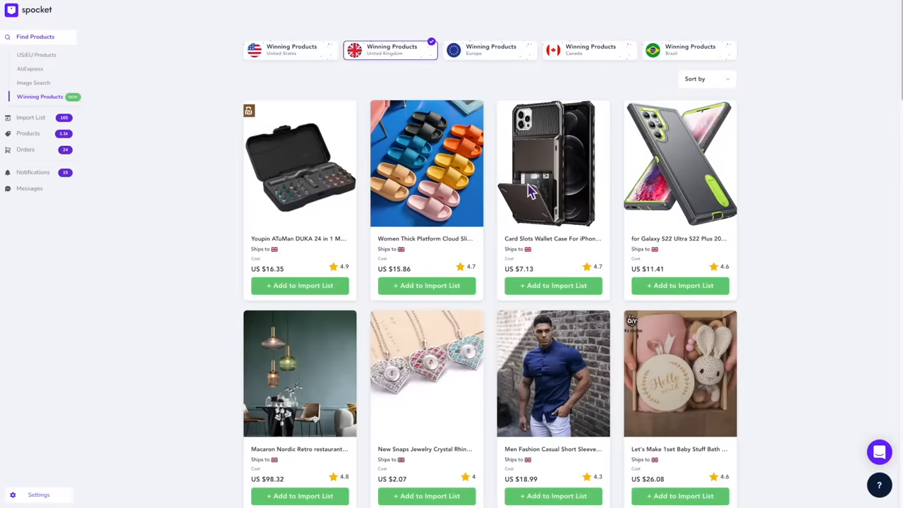
click(36, 54)
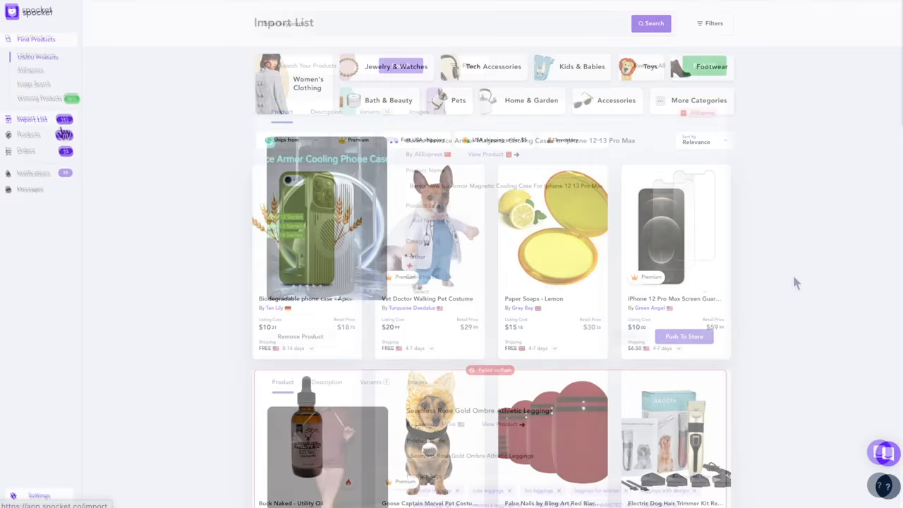
scroll(down, 3)
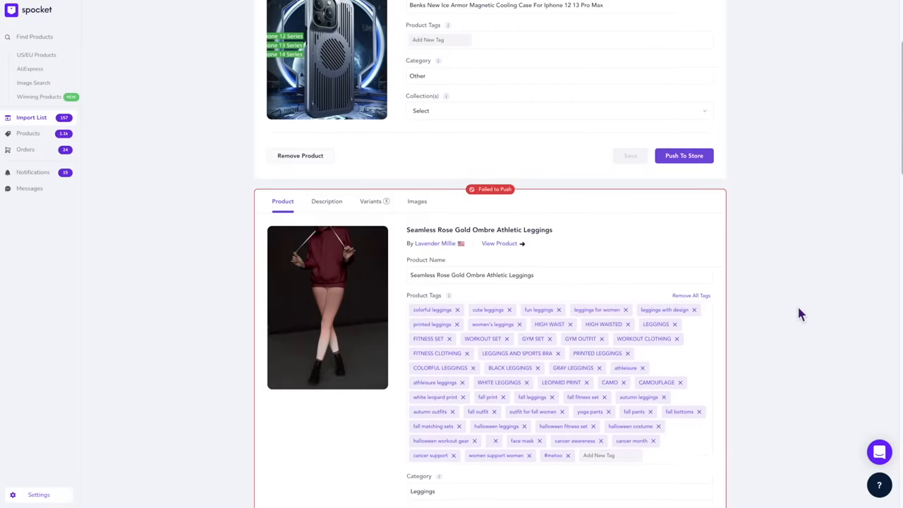
scroll(down, 3)
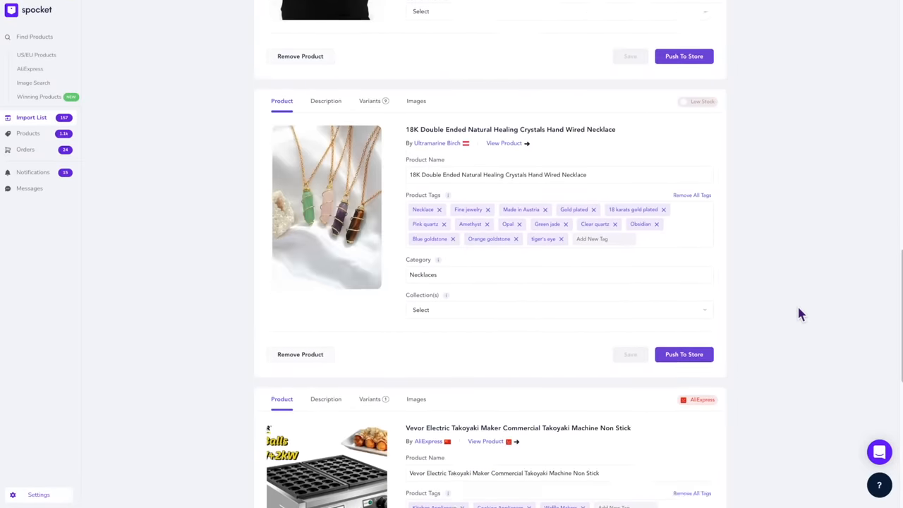
scroll(down, 3)
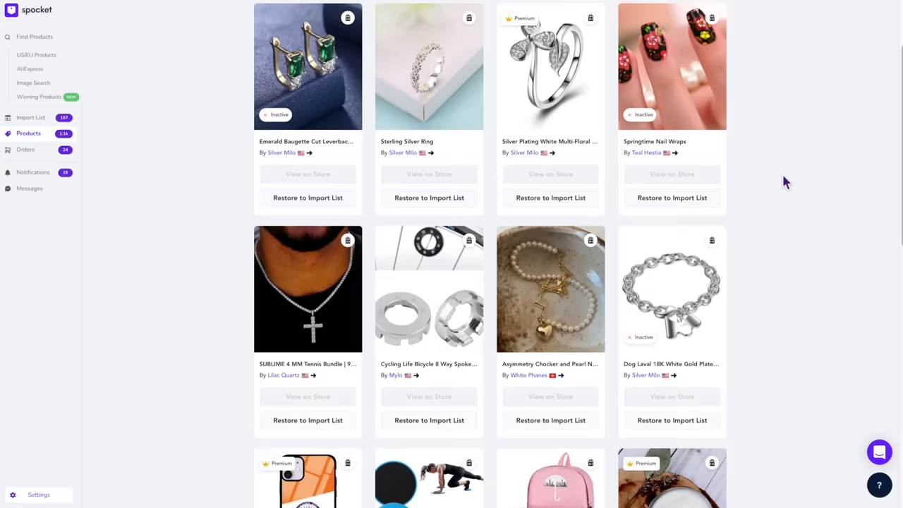
scroll(down, 3)
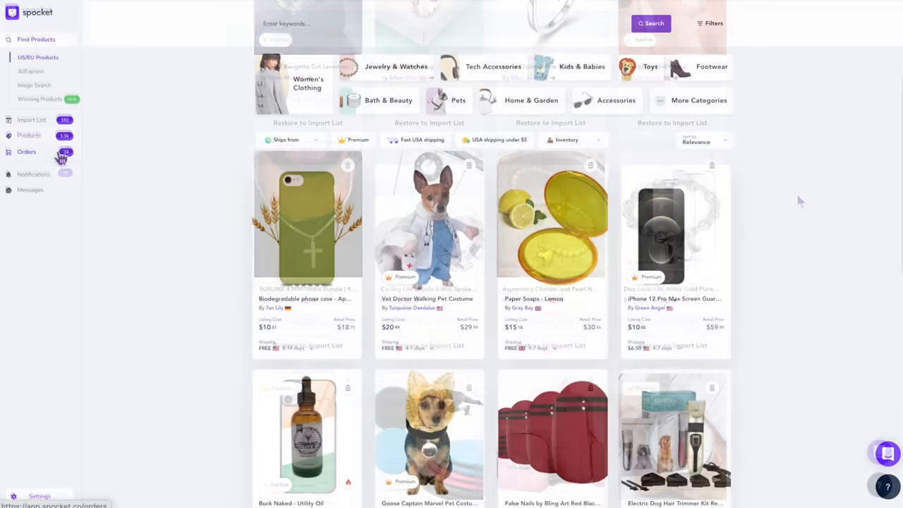
View the bracelet's old and new costs in Notifications, the Messages page, then Settings
click(26, 152)
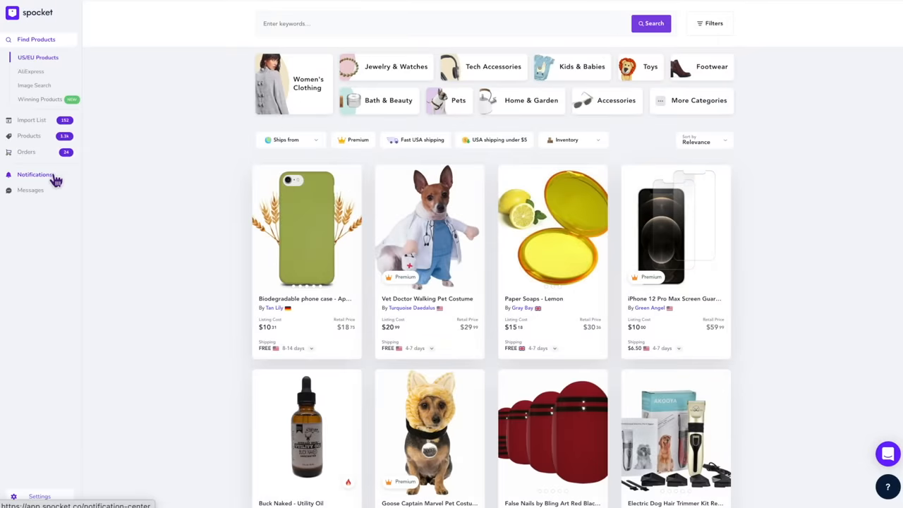
click(35, 174)
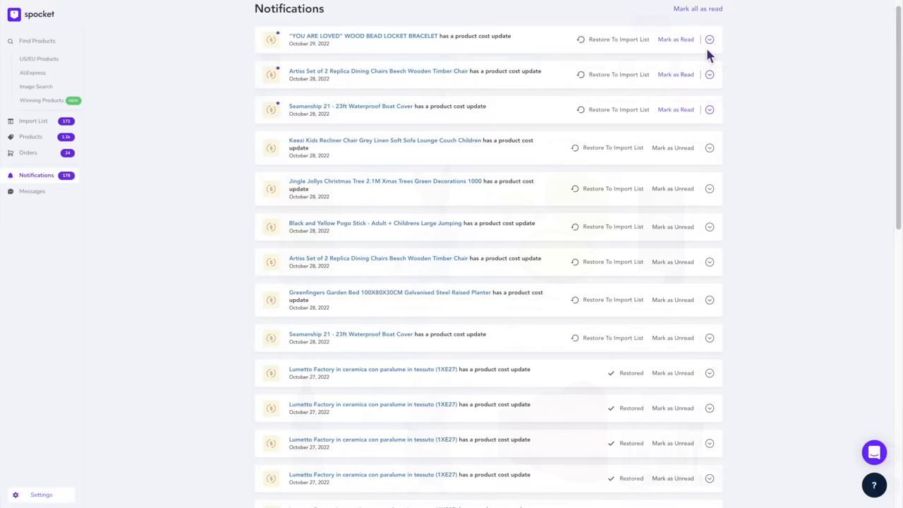
click(709, 39)
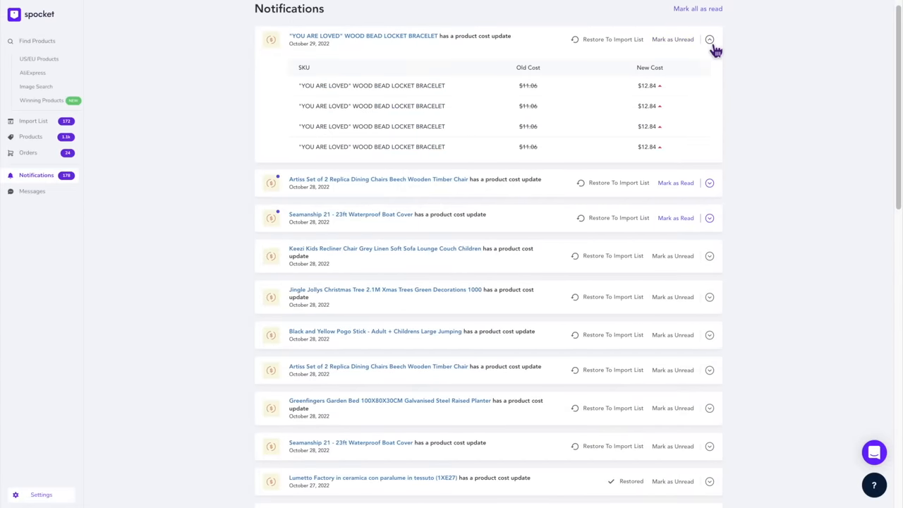
scroll(down, 3)
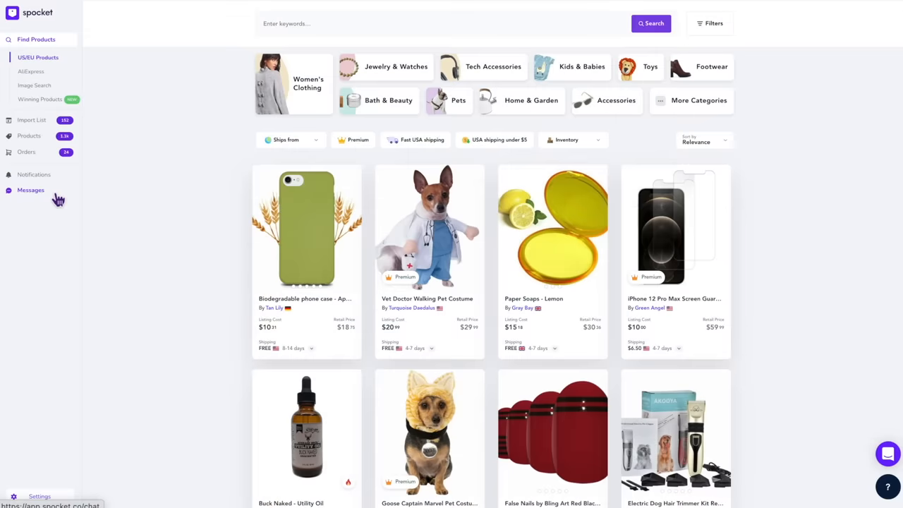
click(30, 189)
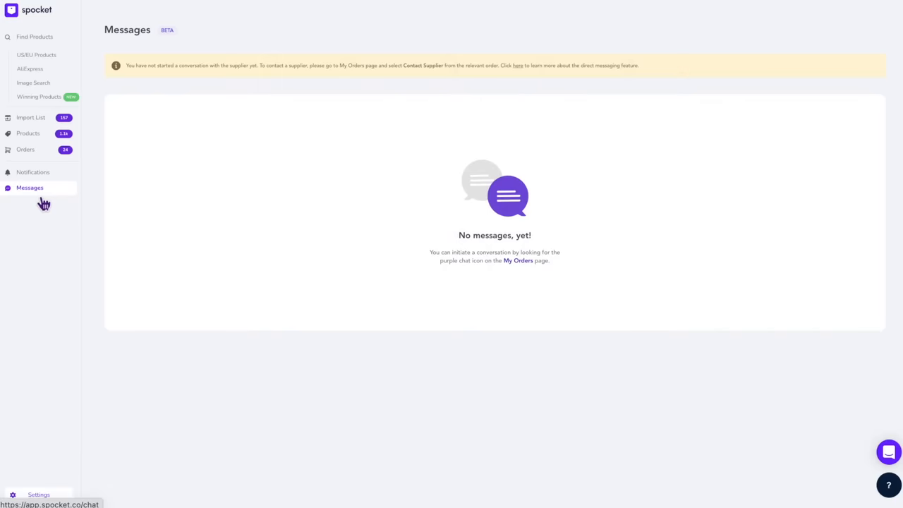
mouse_move(44, 205)
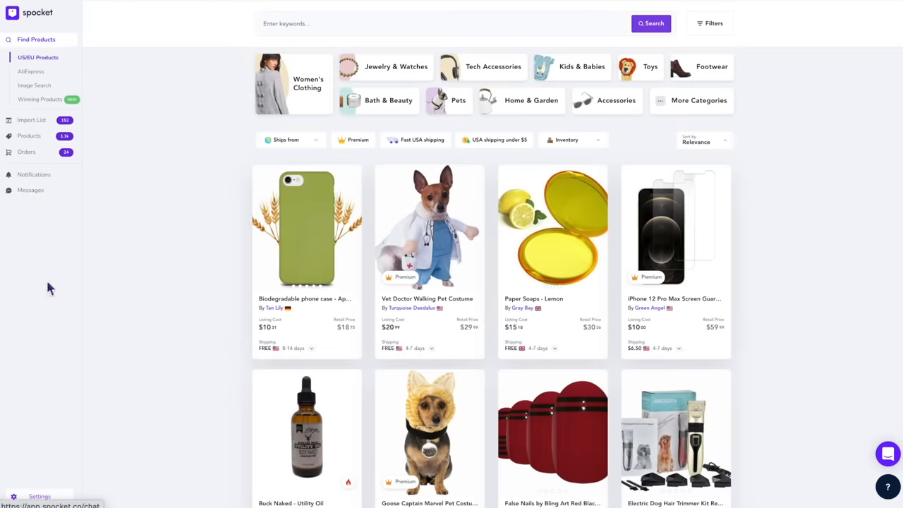
mouse_move(40, 496)
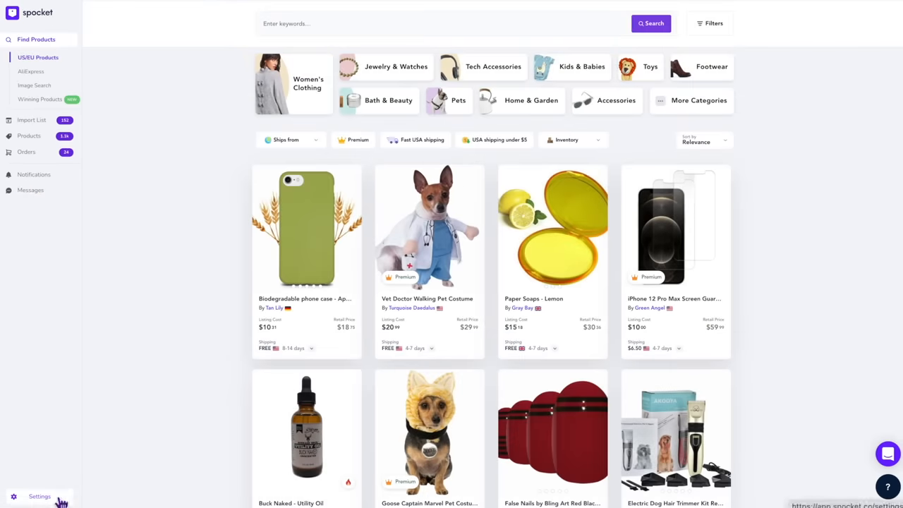
click(40, 496)
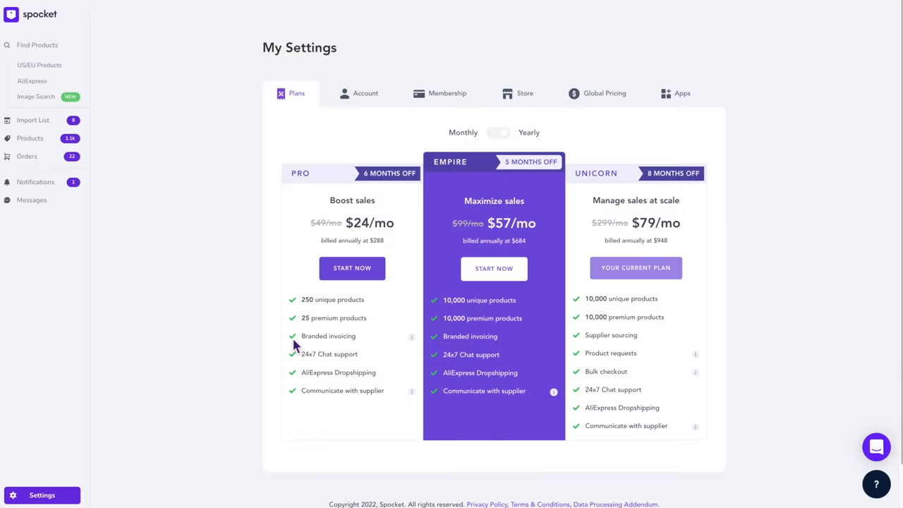
mouse_move(307, 144)
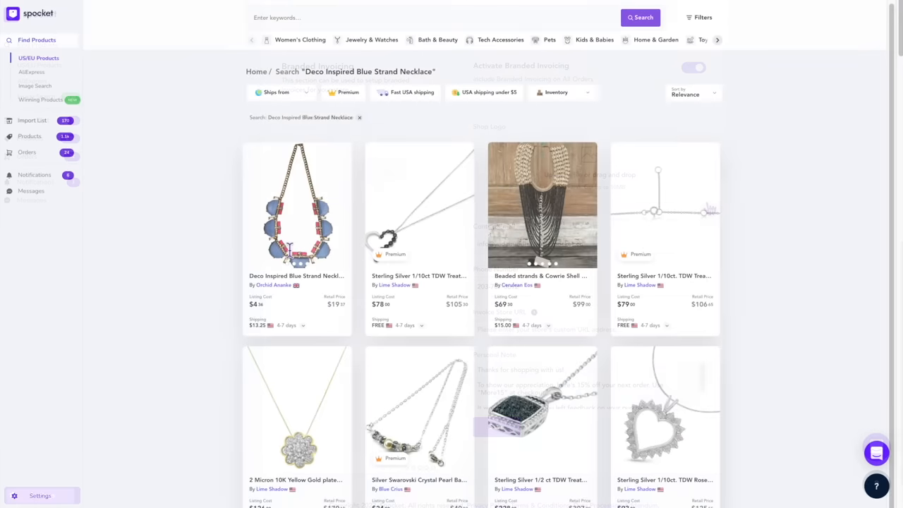
Import the Deco Inspired Blue Strand Necklace and review its Variants tab
click(296, 205)
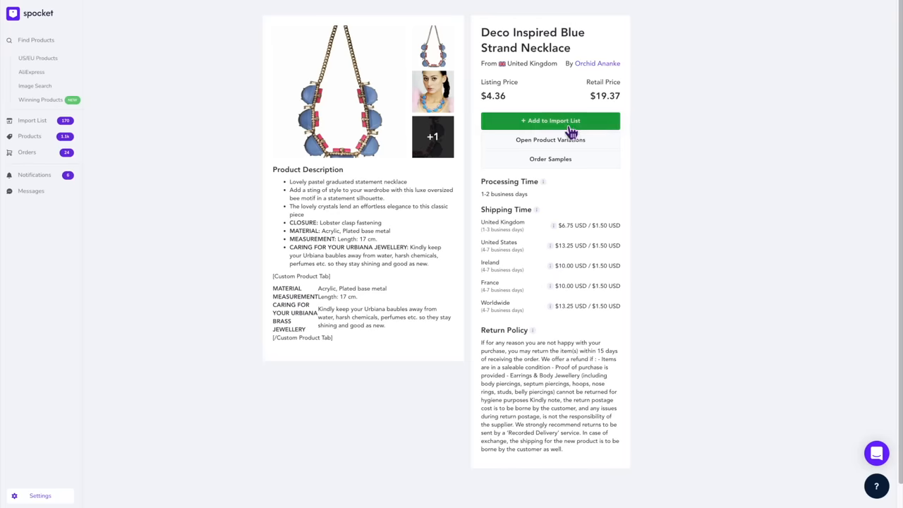
click(551, 120)
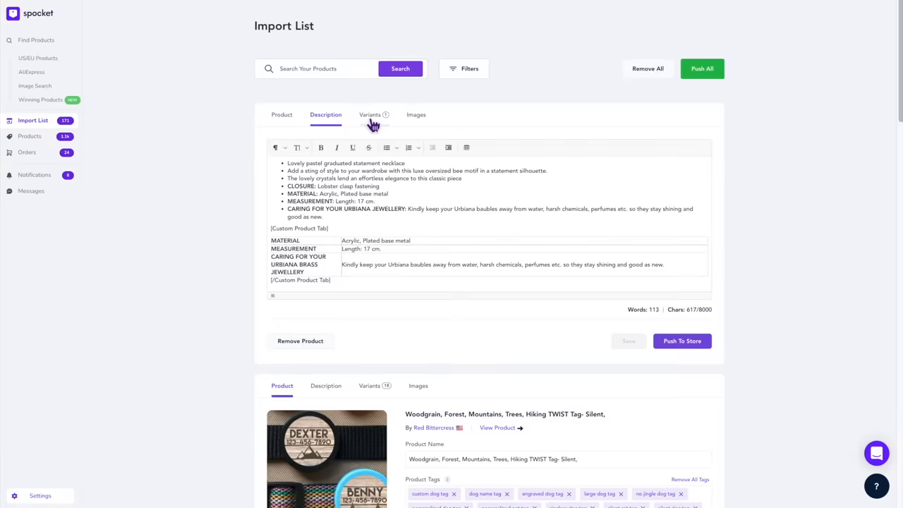
click(416, 115)
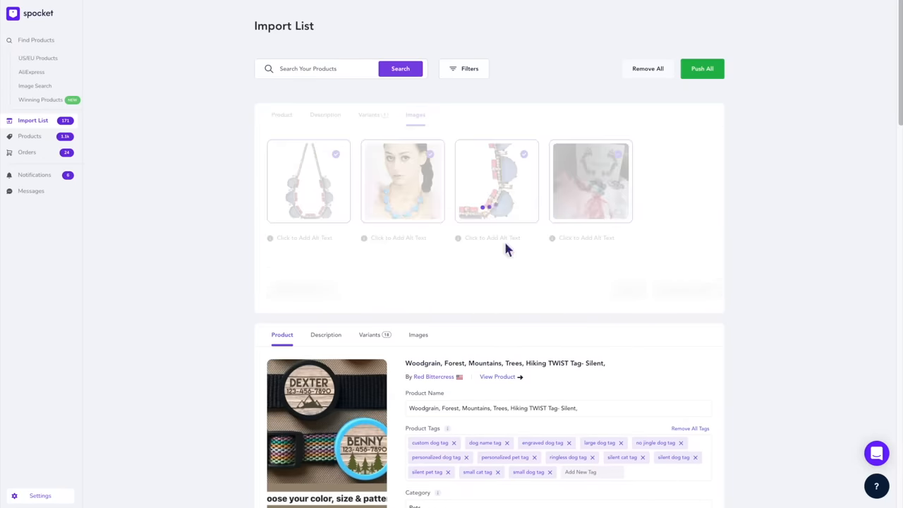
click(701, 68)
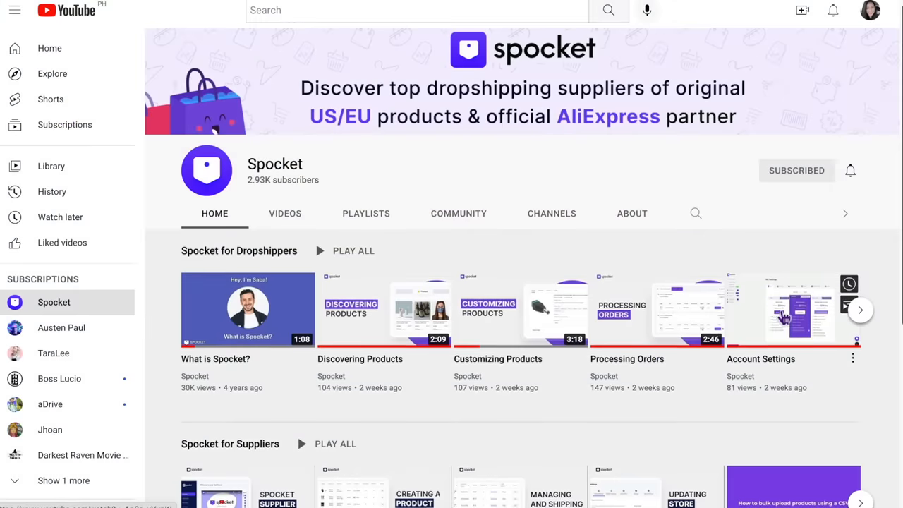
scroll(down, 3)
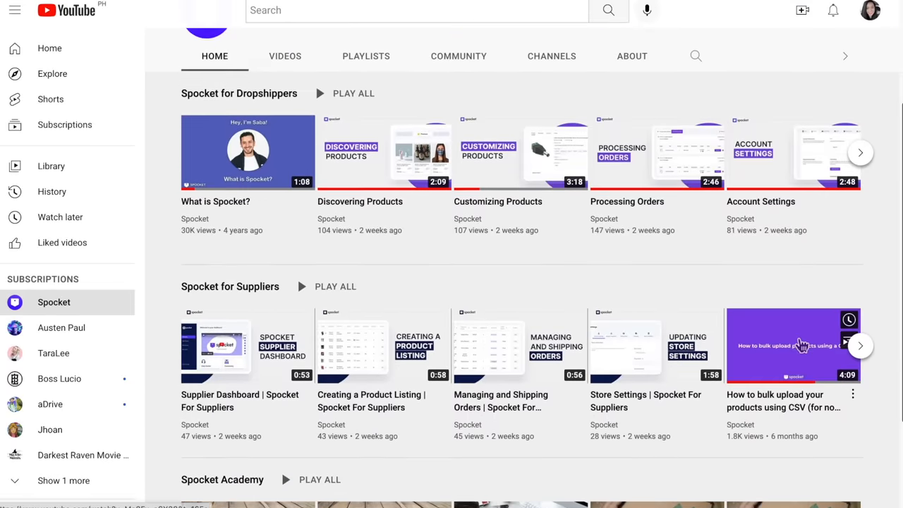
scroll(down, 3)
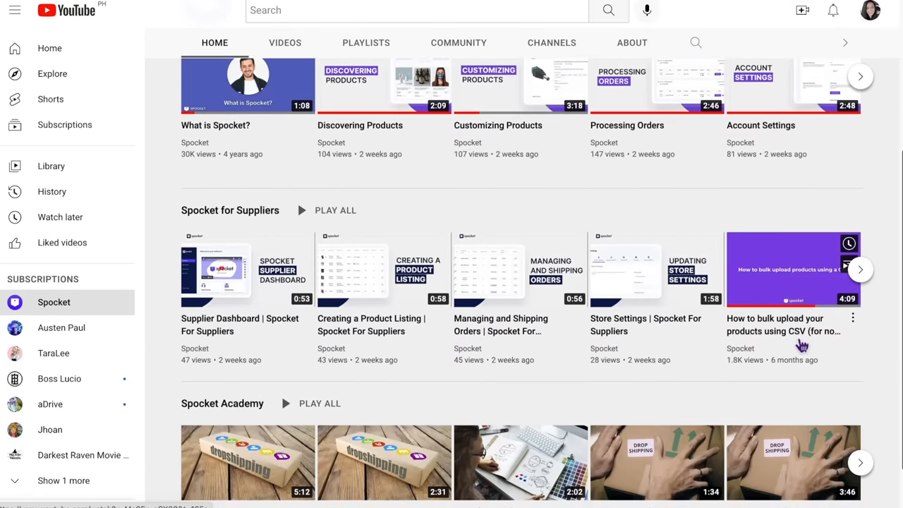
scroll(down, 3)
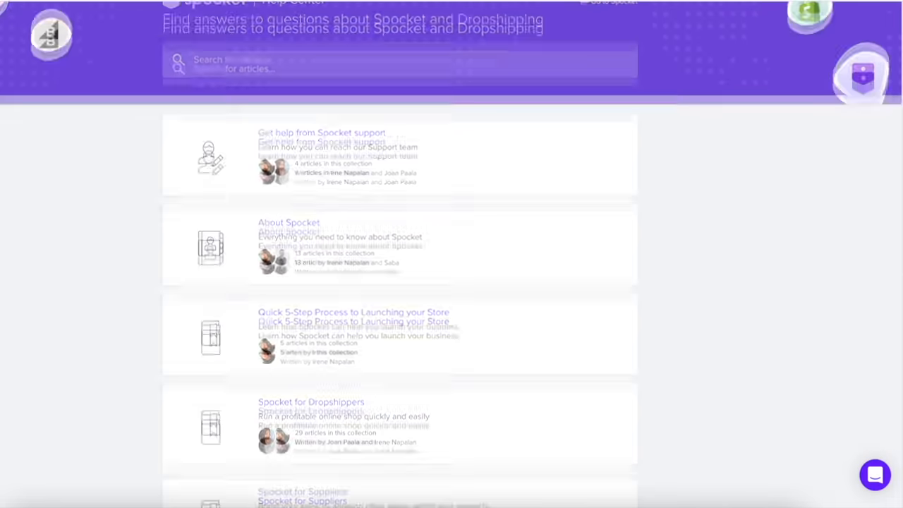
Scroll the Help Center collections, open the Intercom chat and choose Send us a message
scroll(down, 3)
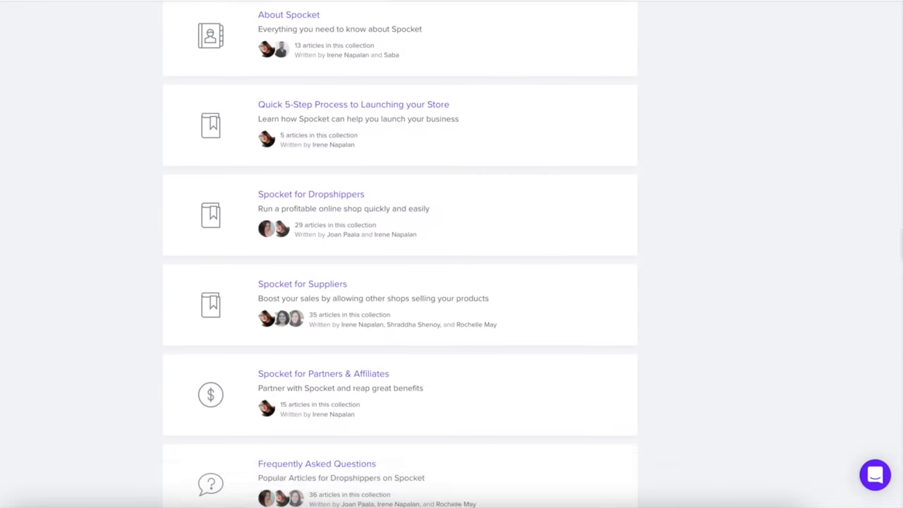
scroll(down, 3)
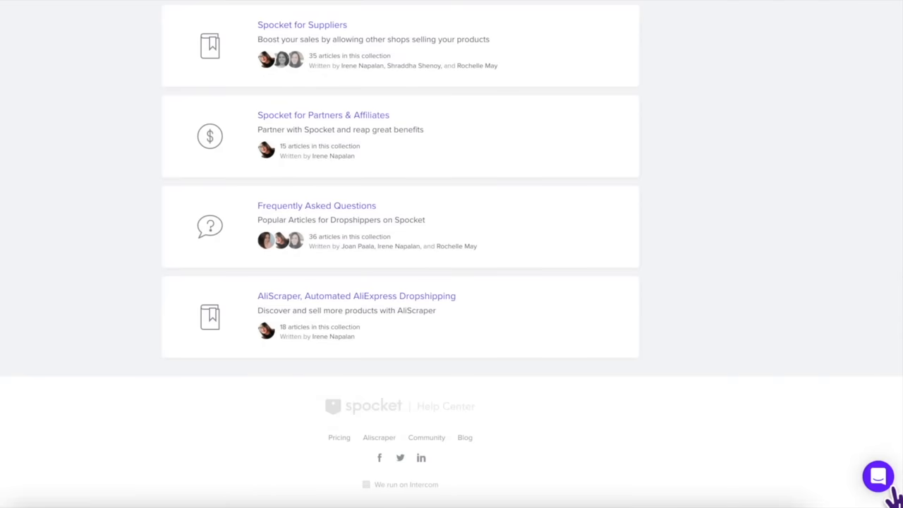
click(877, 476)
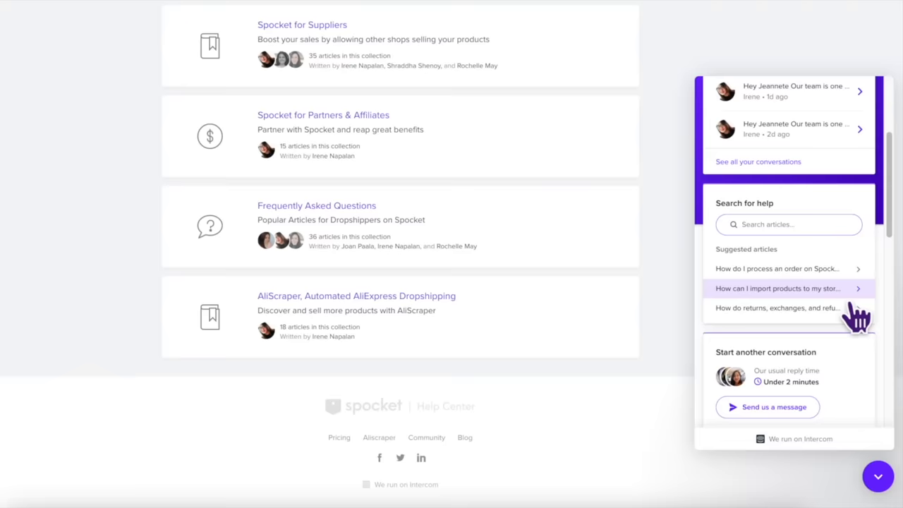
scroll(down, 3)
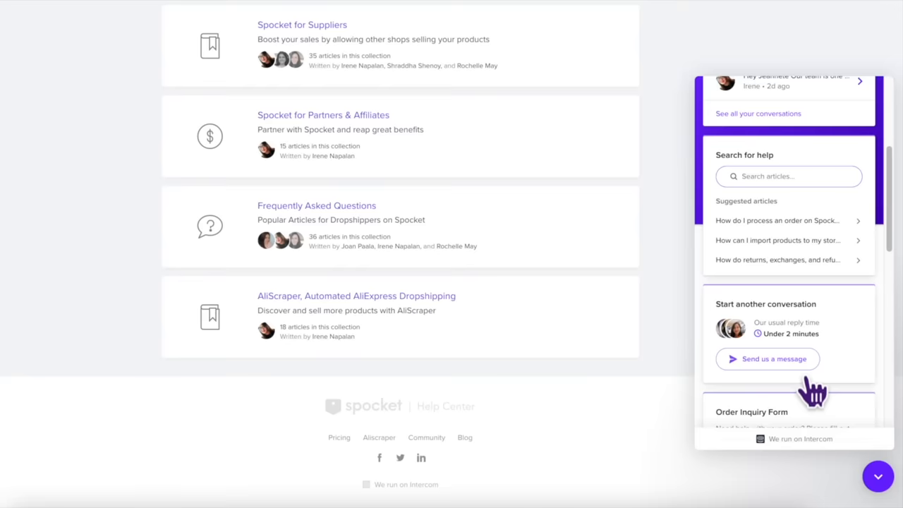
click(767, 359)
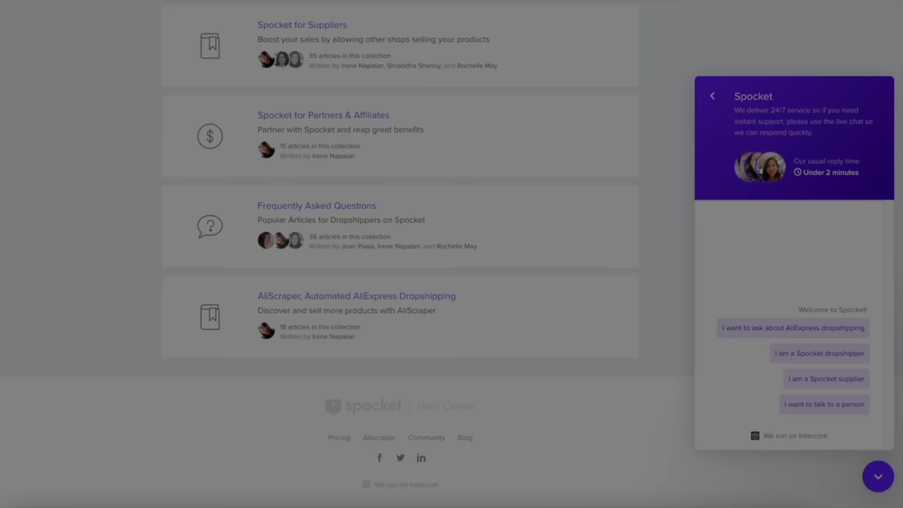